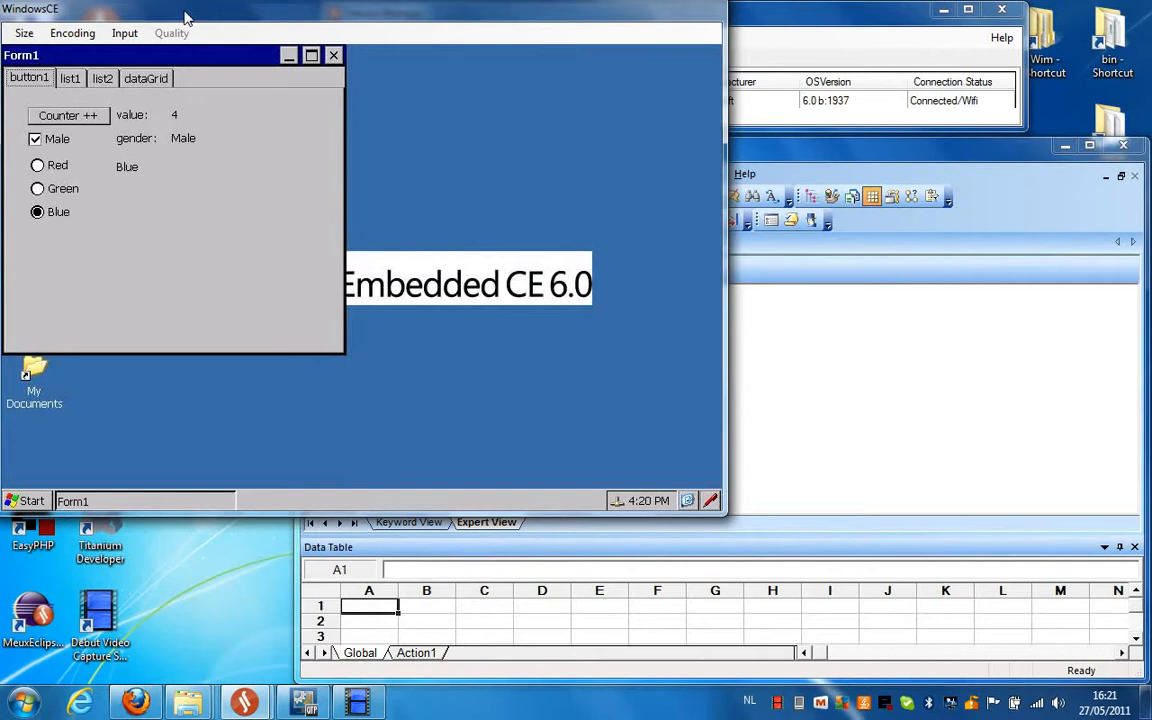
pyautogui.moveTo(176, 228)
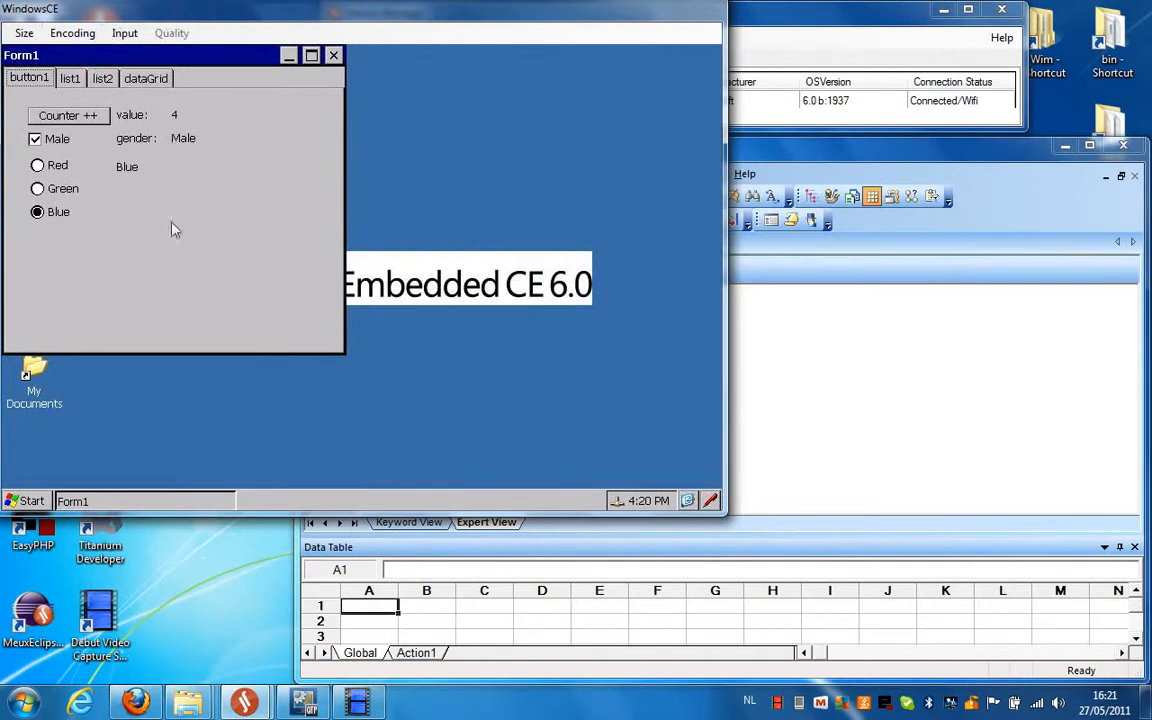
pyautogui.moveTo(180, 230)
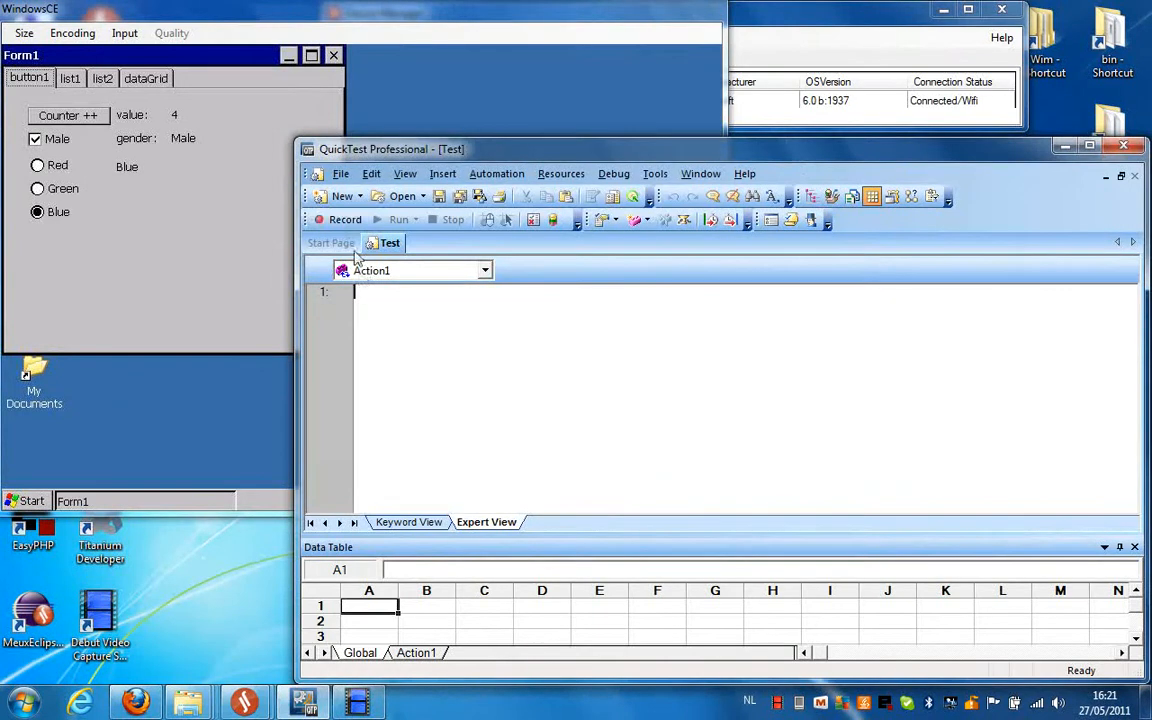
pyautogui.moveTo(344, 218)
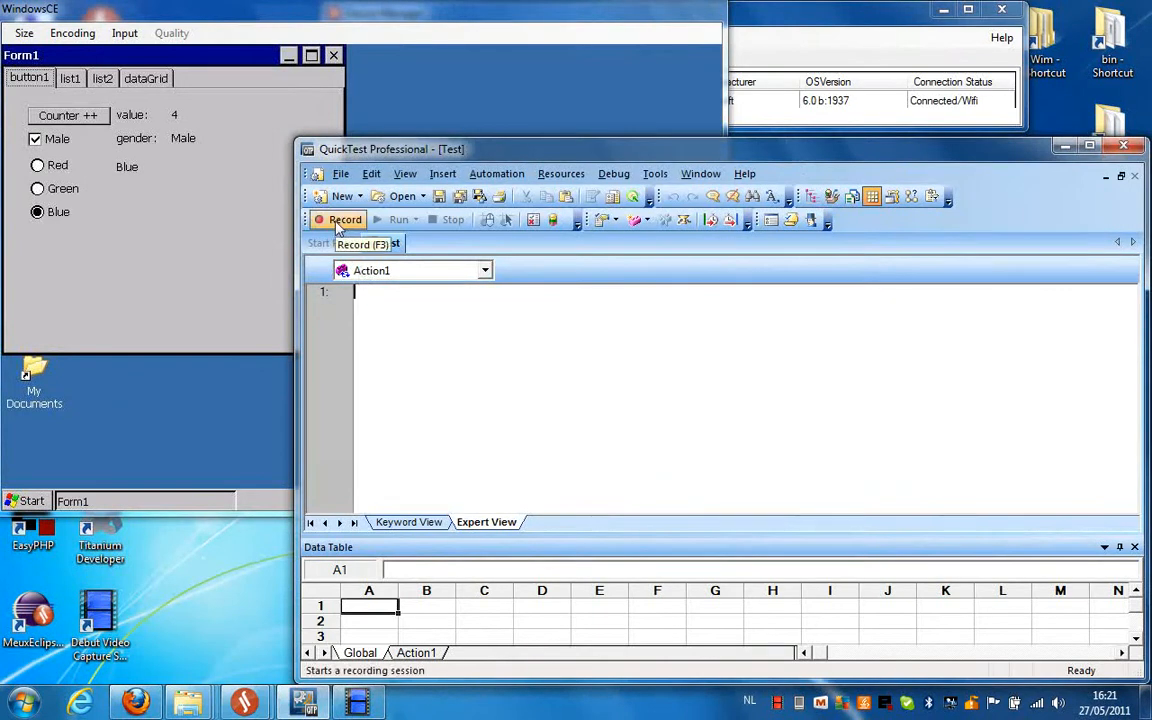
# Step: Start recording, then increment the counter, untick Male and choose Red on the form
pyautogui.click(344, 218)
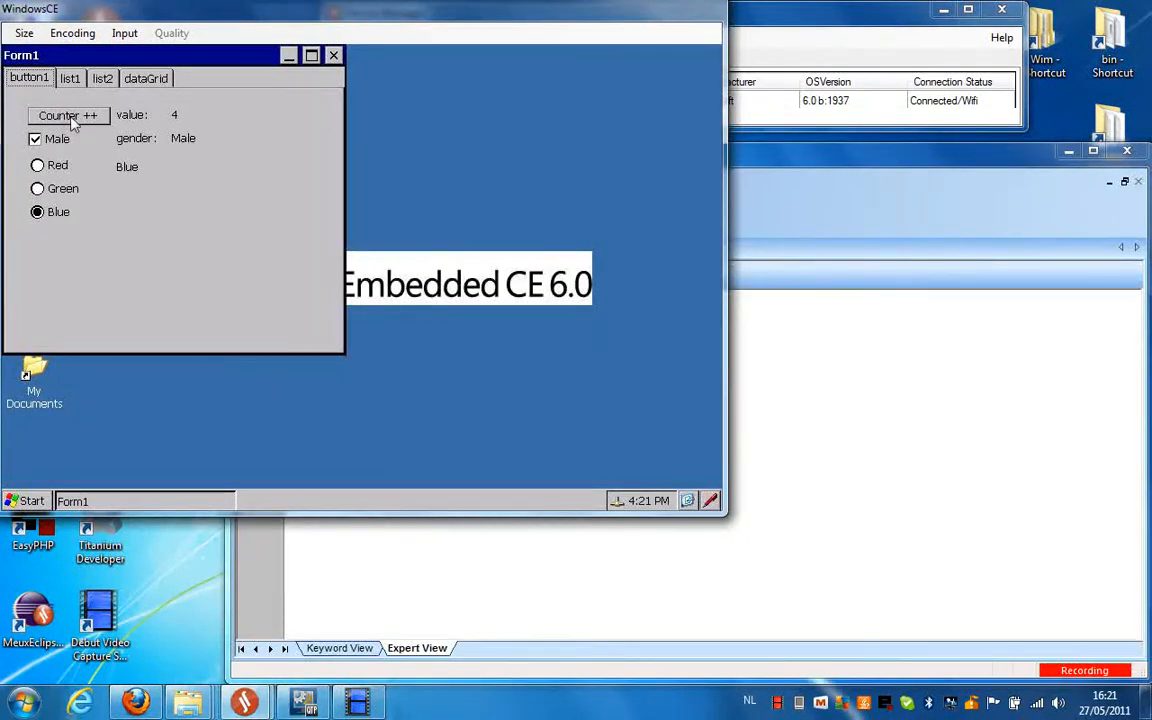
pyautogui.click(68, 114)
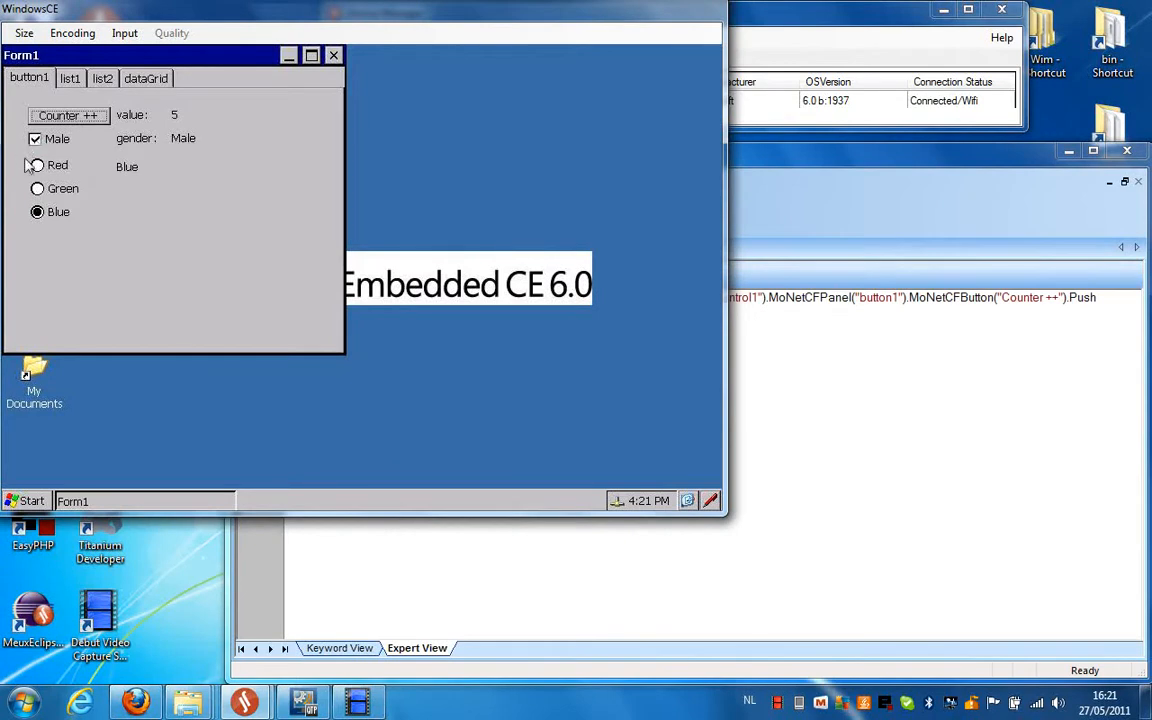
pyautogui.click(36, 138)
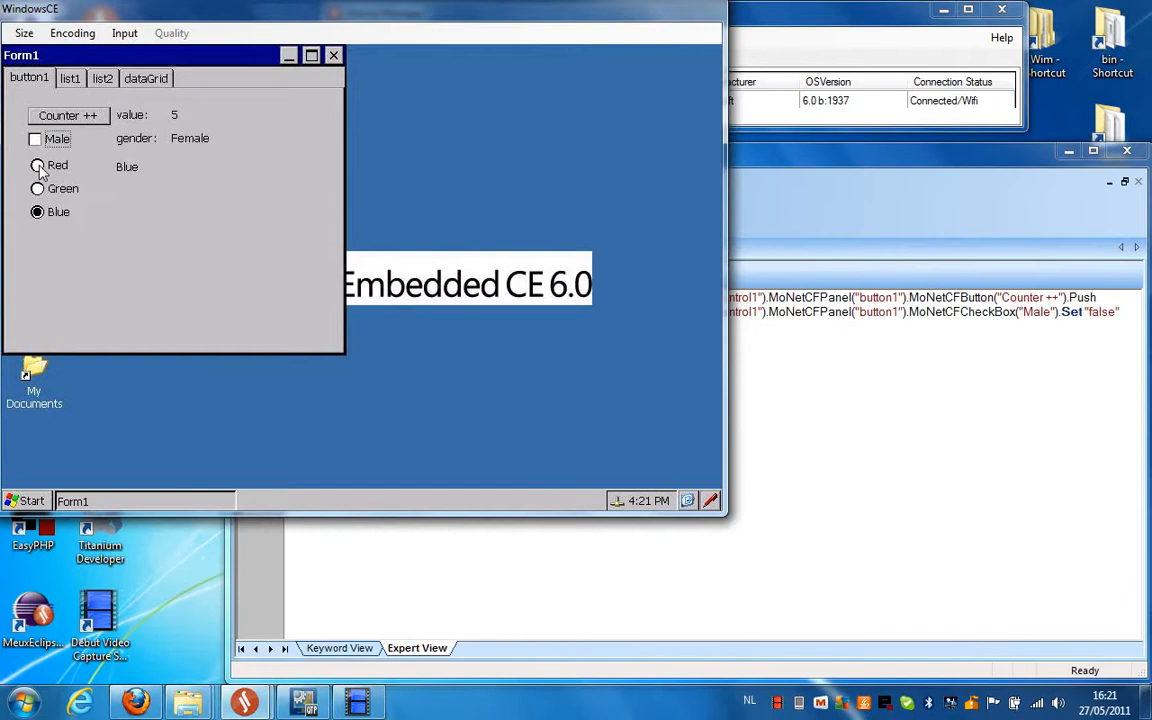
pyautogui.click(36, 164)
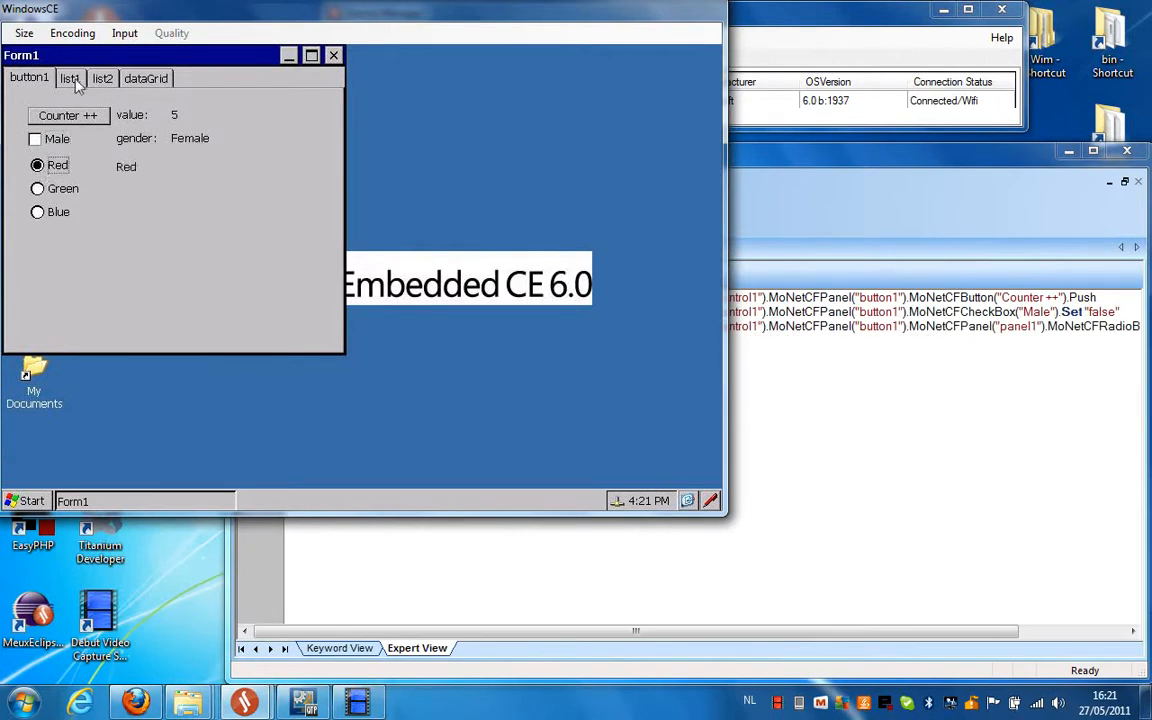
# Step: On the list1 page, pick White in the combo box and Steak gegrild in the list
pyautogui.click(68, 78)
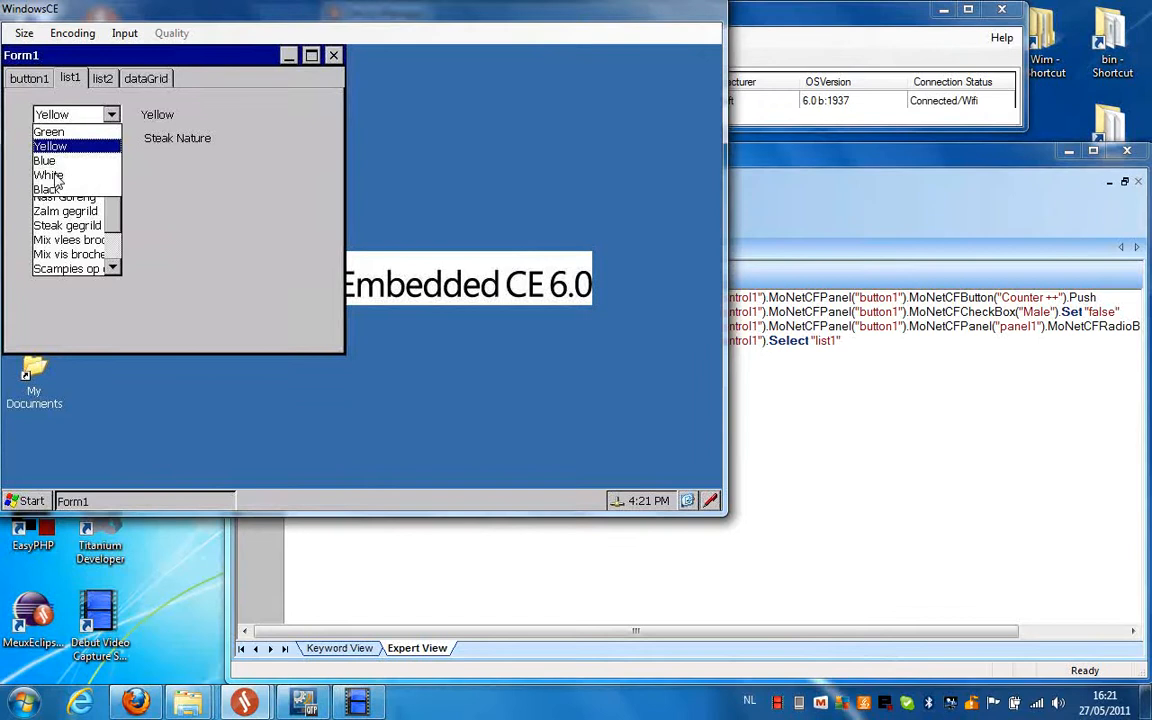
pyautogui.click(48, 174)
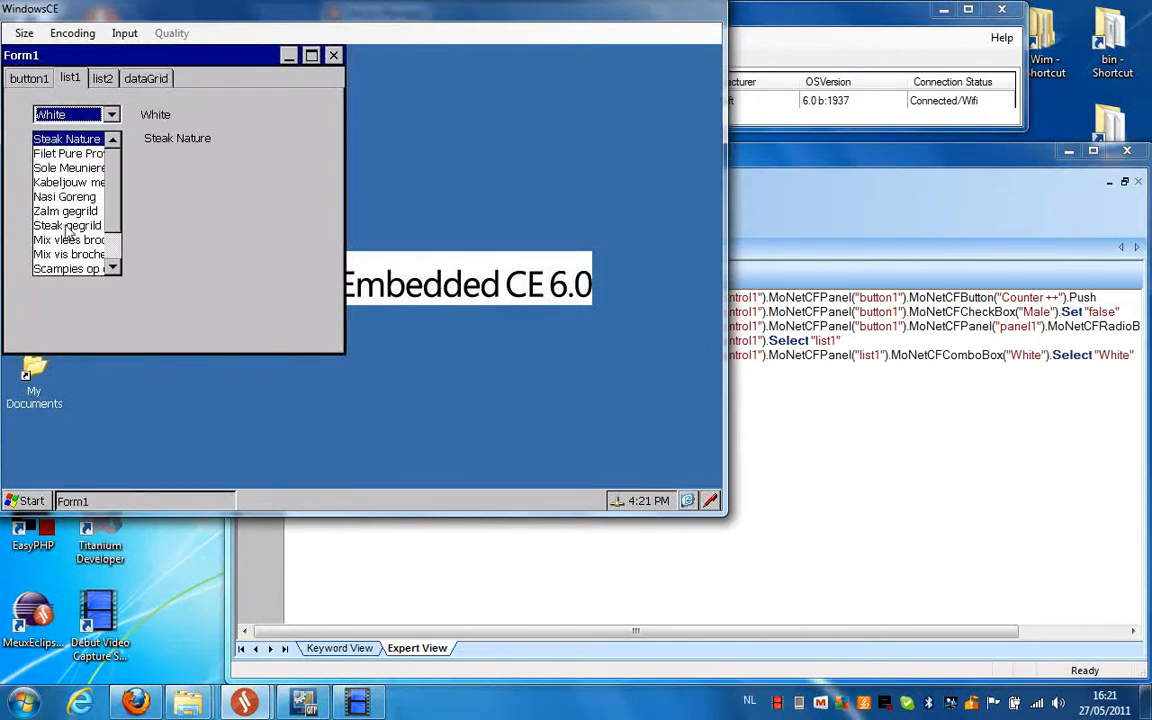
pyautogui.click(68, 224)
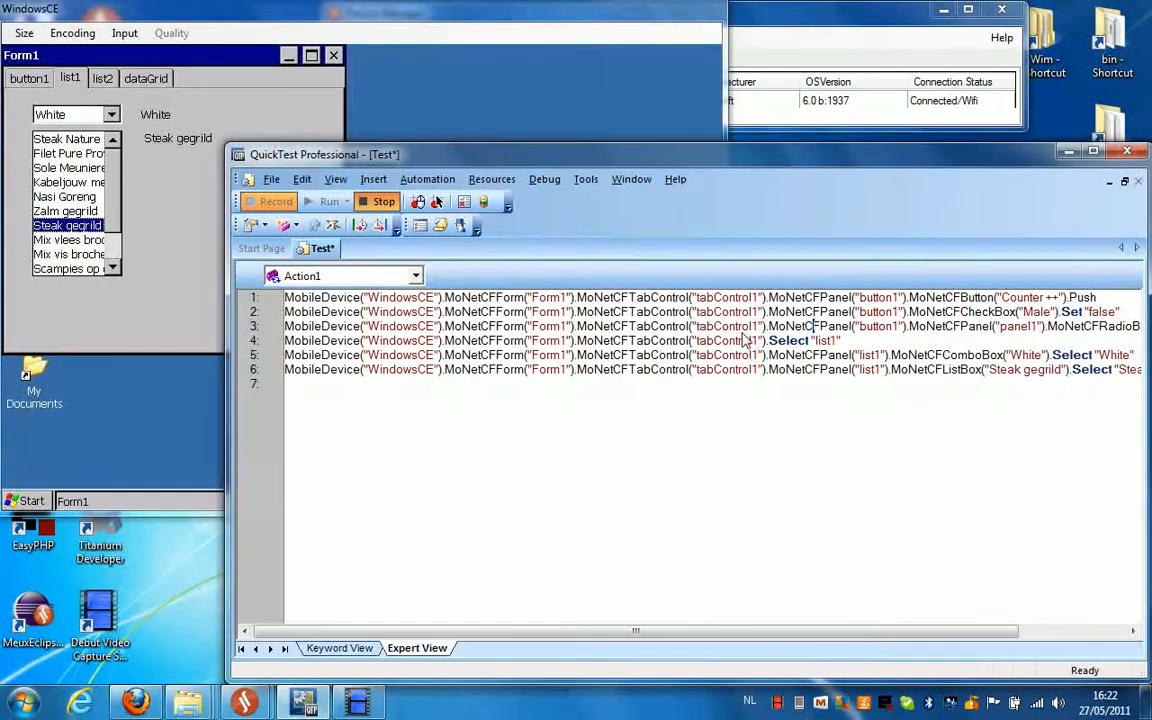
pyautogui.moveTo(784, 350)
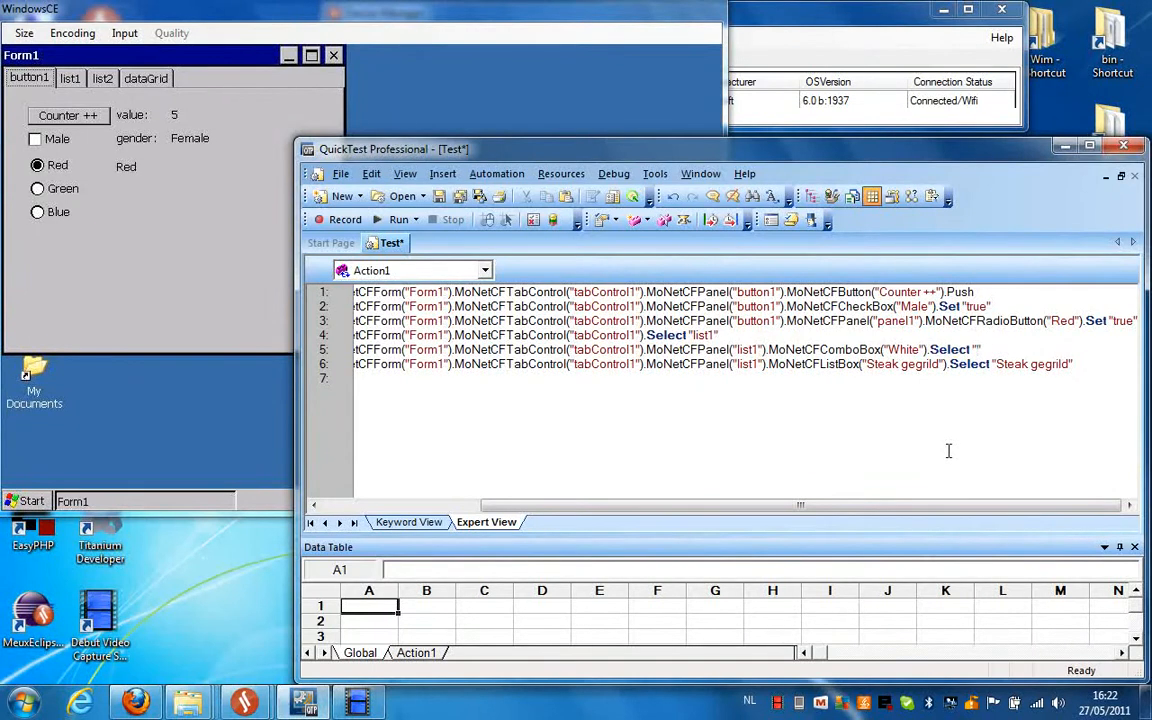
# Step: Edit the script so the combo selects Yellow and the old Steak gegrild list value is removed
pyautogui.write('Yellow')
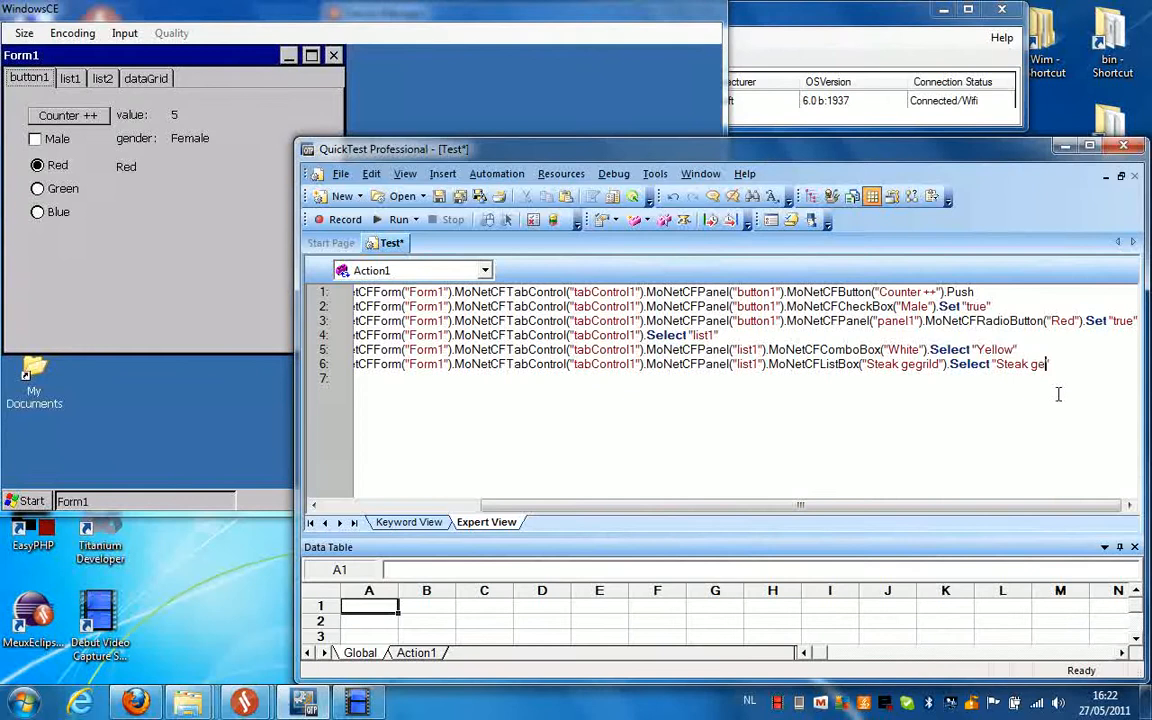
pyautogui.press('BackSpace')
pyautogui.write('#1"')
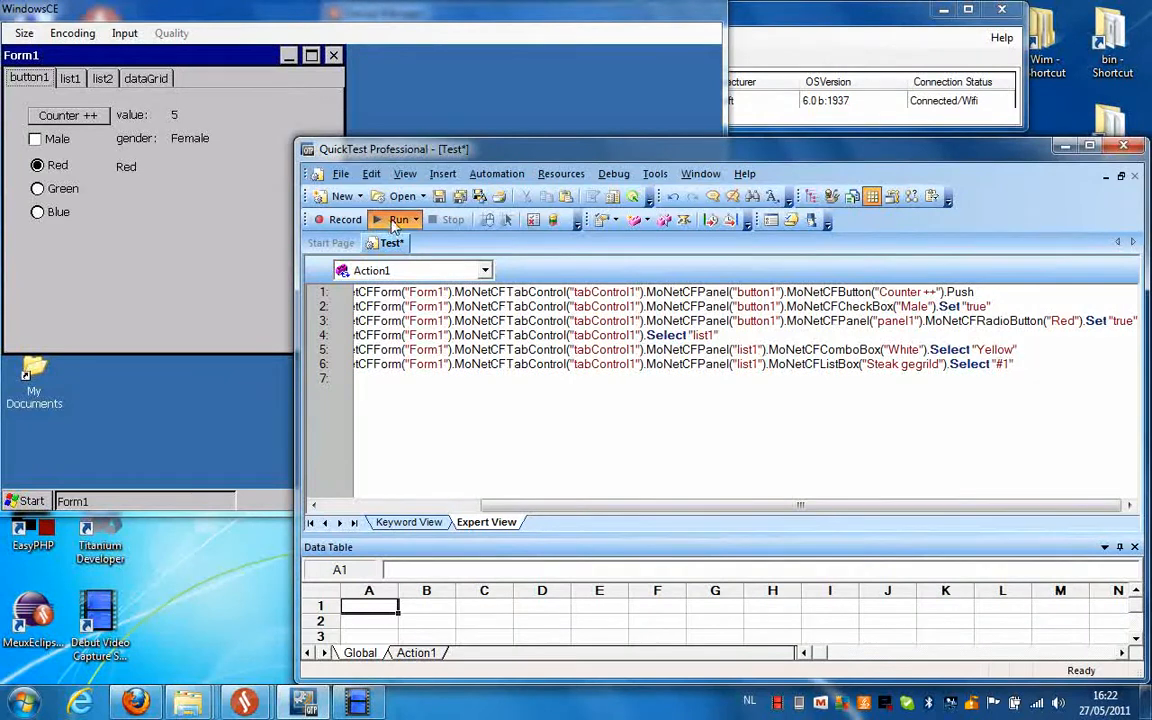
# Step: Run the edited test, replaying the counter increment and Male checkbox steps
pyautogui.click(398, 218)
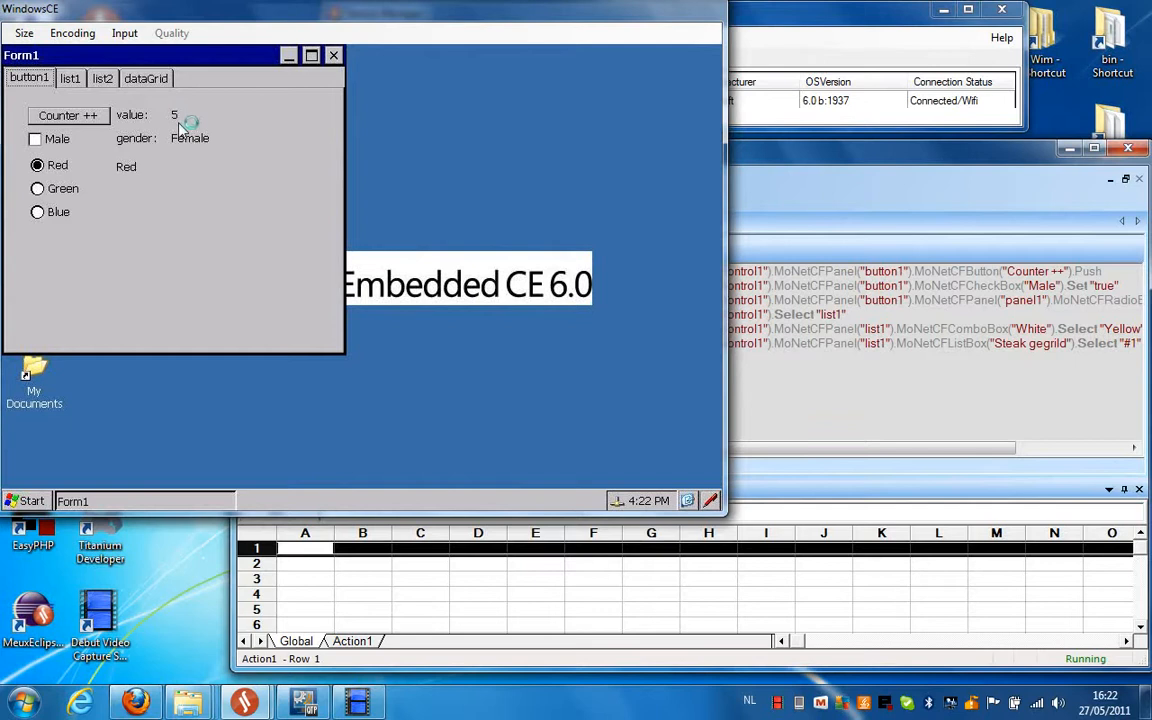
pyautogui.click(68, 114)
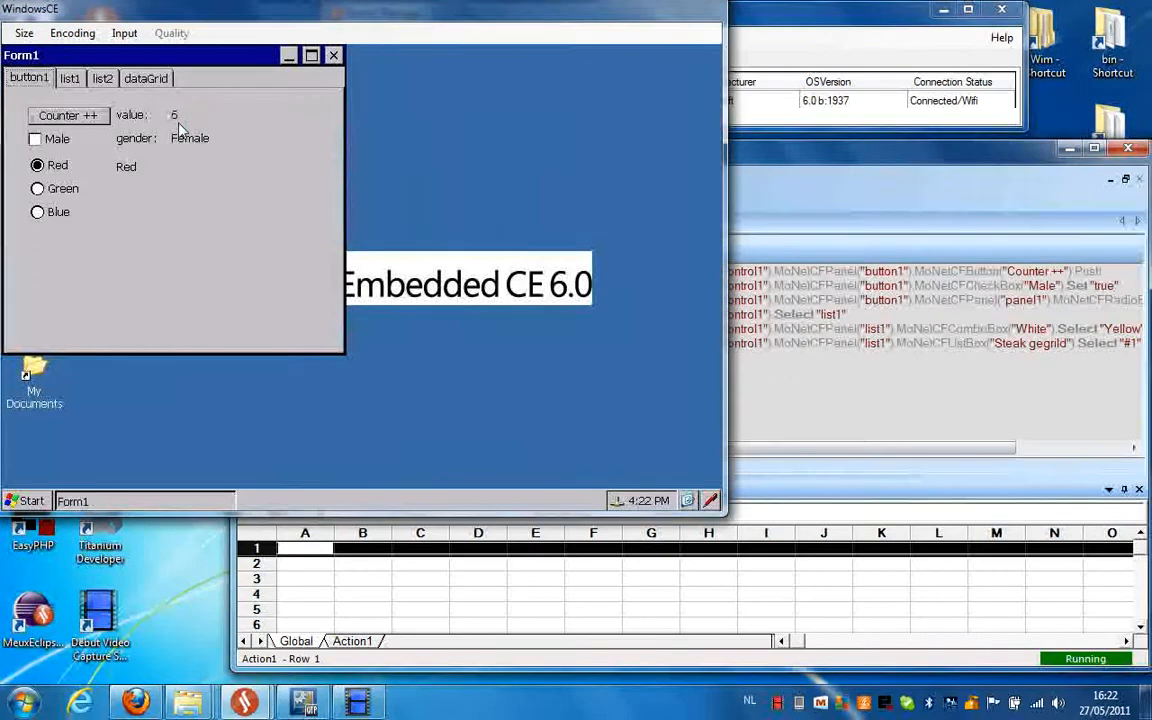
pyautogui.moveTo(448, 210)
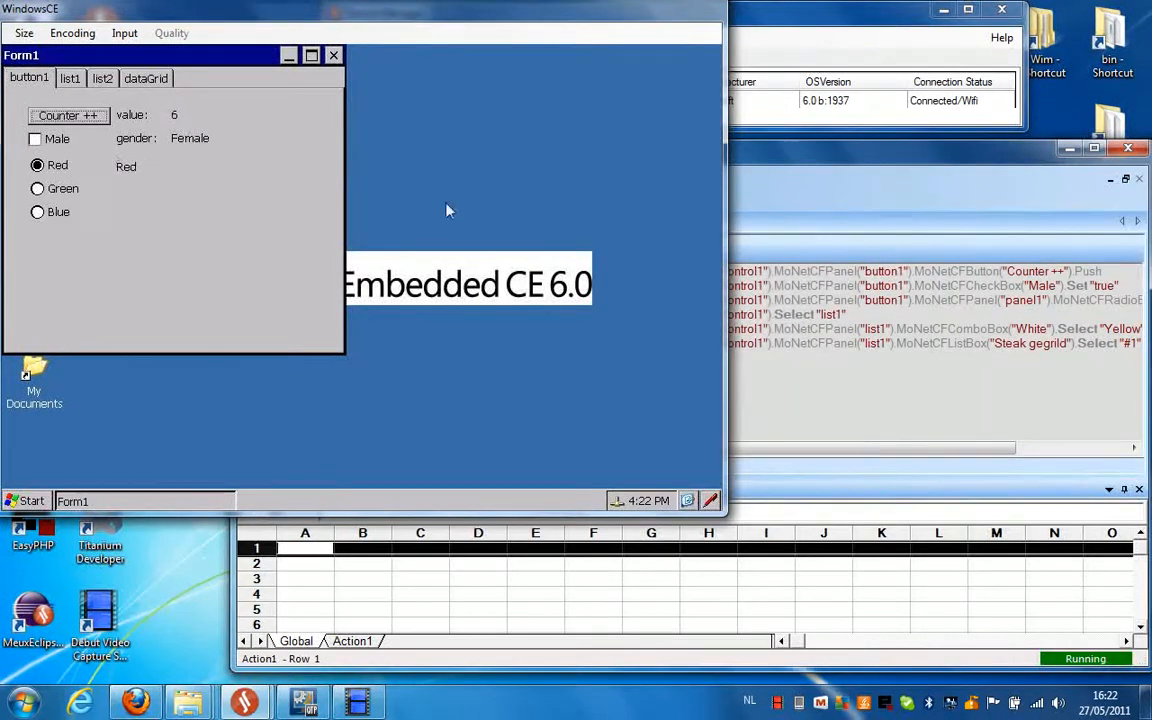
pyautogui.click(36, 138)
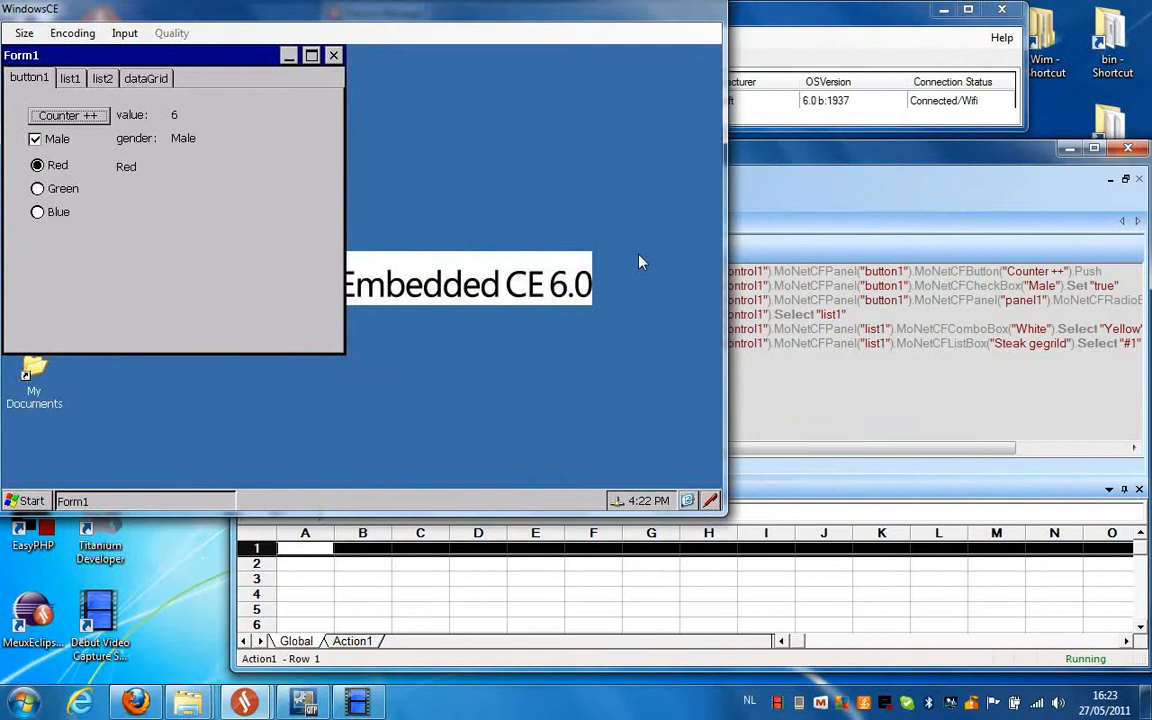
# Step: Replay the list1 tab selections, then return the test app to its first tab
pyautogui.click(70, 78)
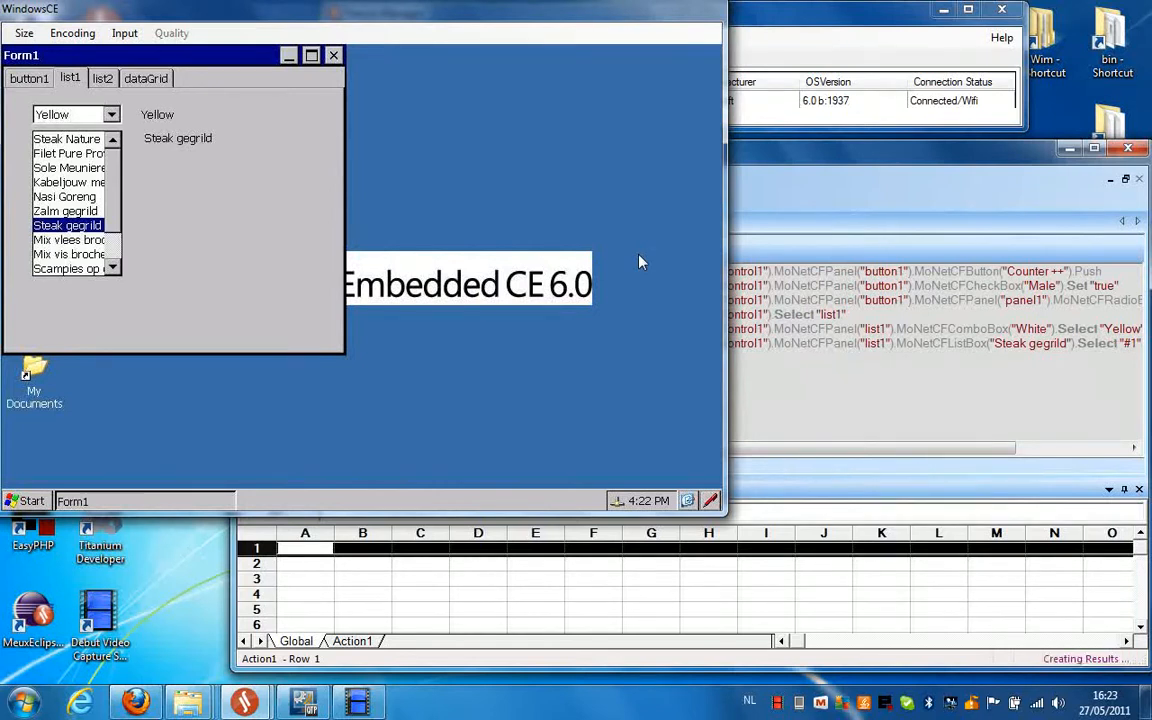
pyautogui.click(68, 152)
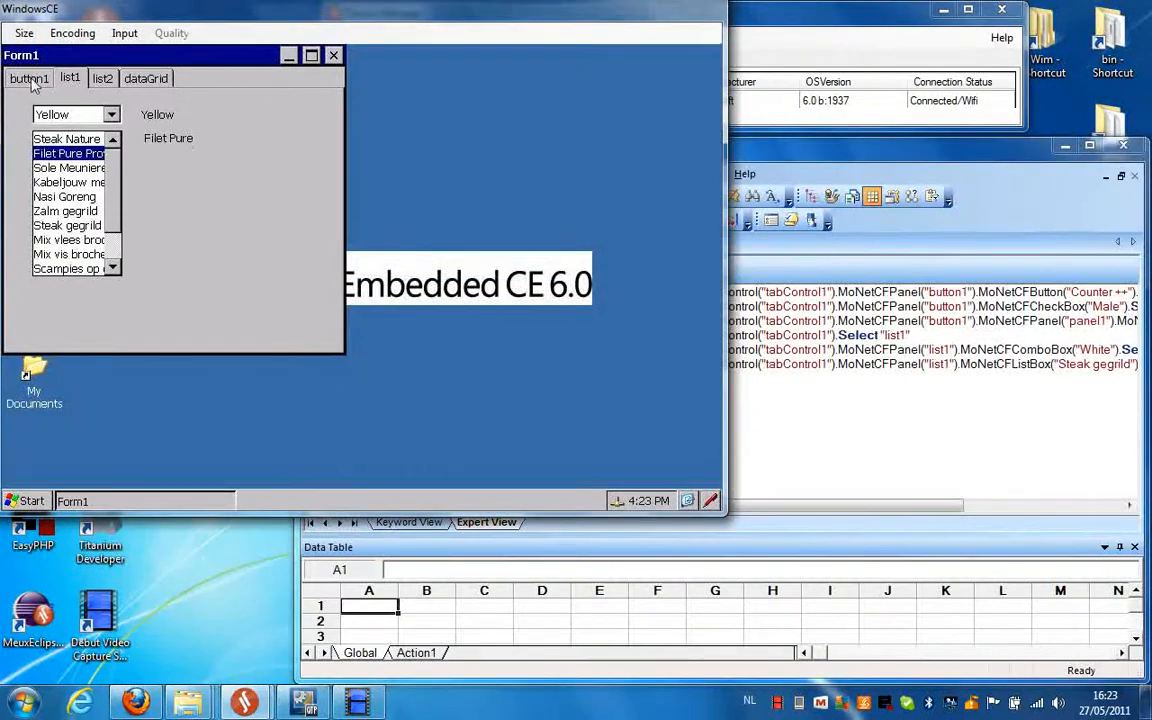
pyautogui.click(28, 78)
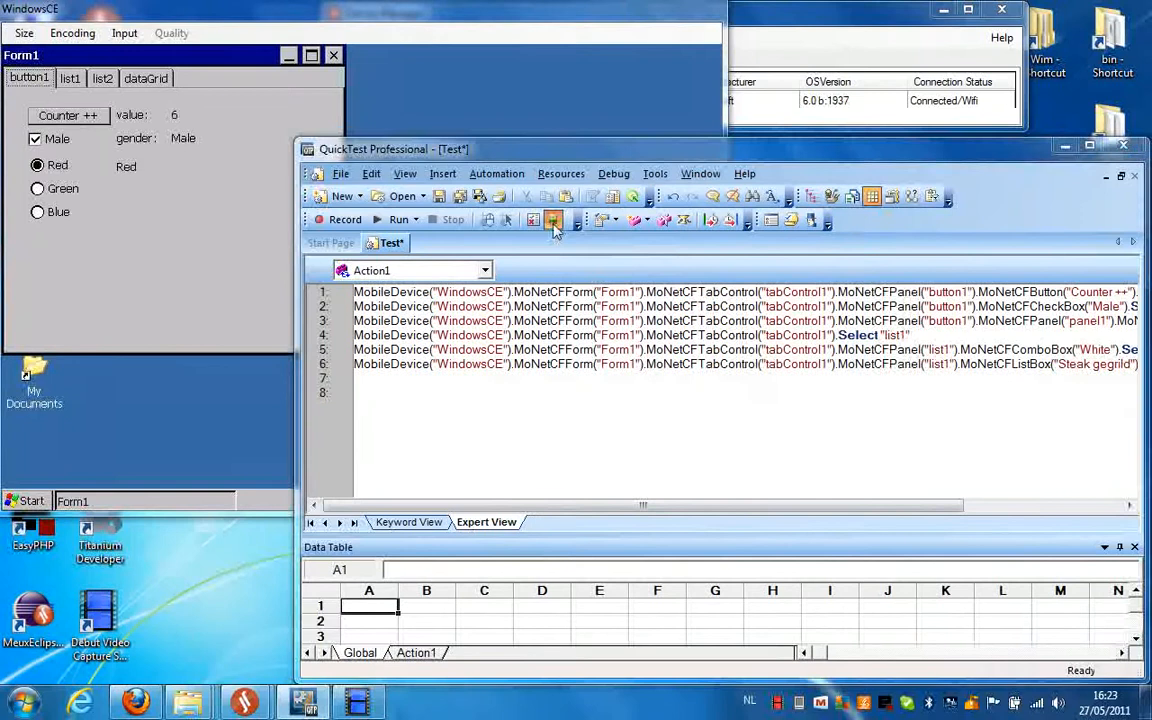
# Step: In the Object Repository, expand WindowsCE > Form1 > tabControl1 to reveal the recorded child objects
pyautogui.click(552, 220)
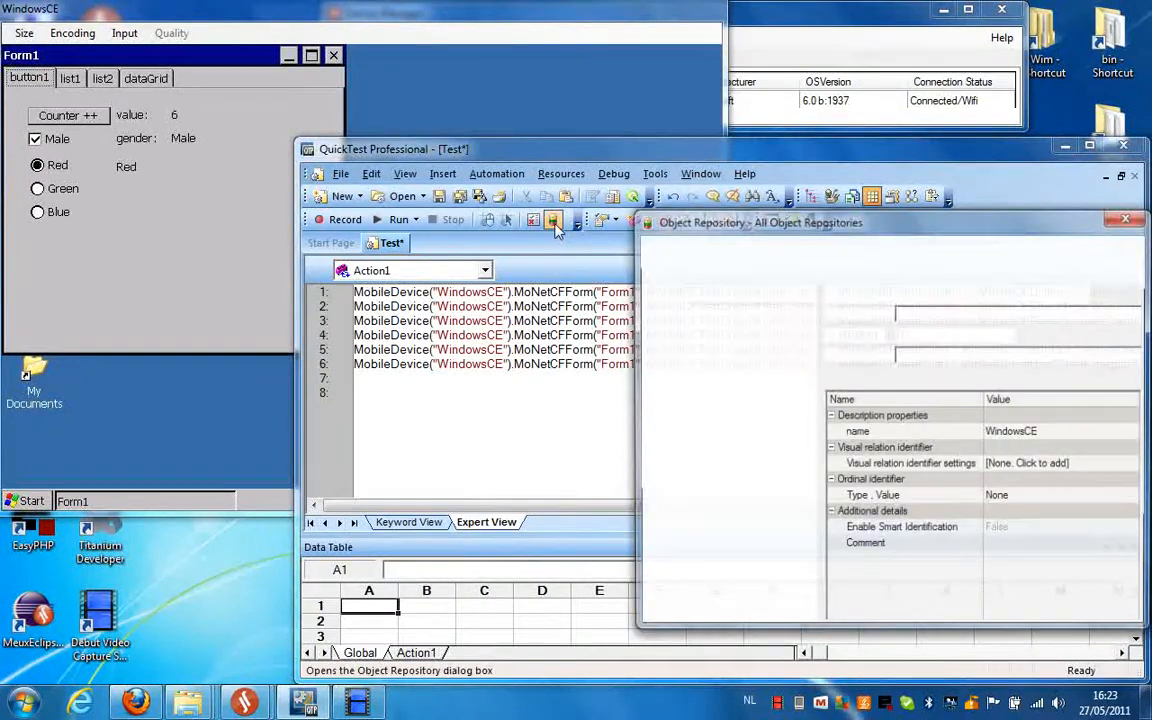
pyautogui.click(554, 220)
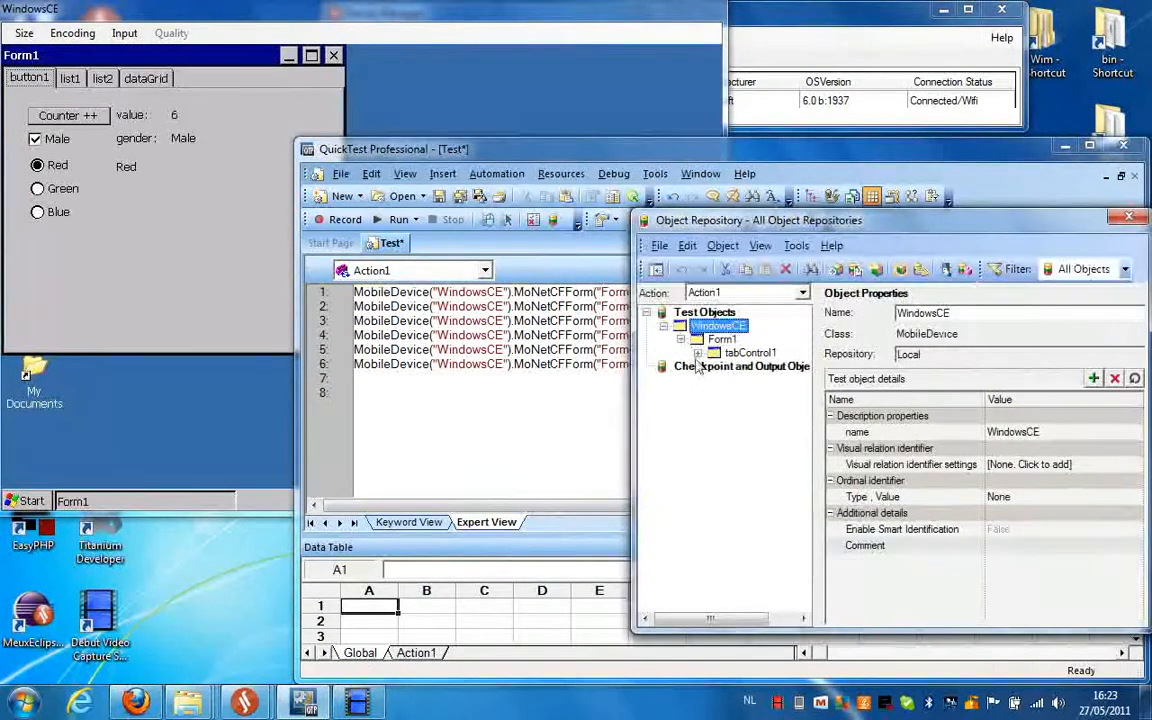
pyautogui.click(698, 352)
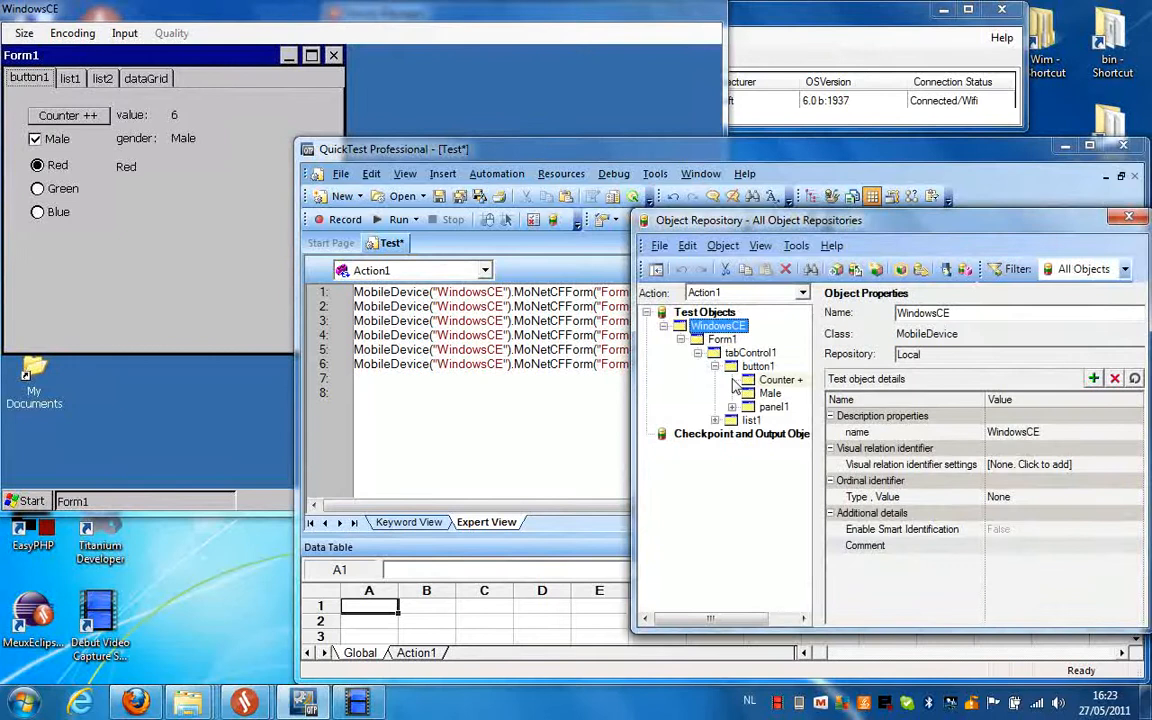
# Step: Inspect the Male checkbox's properties including its index, then bring the Device Manager forward
pyautogui.click(770, 392)
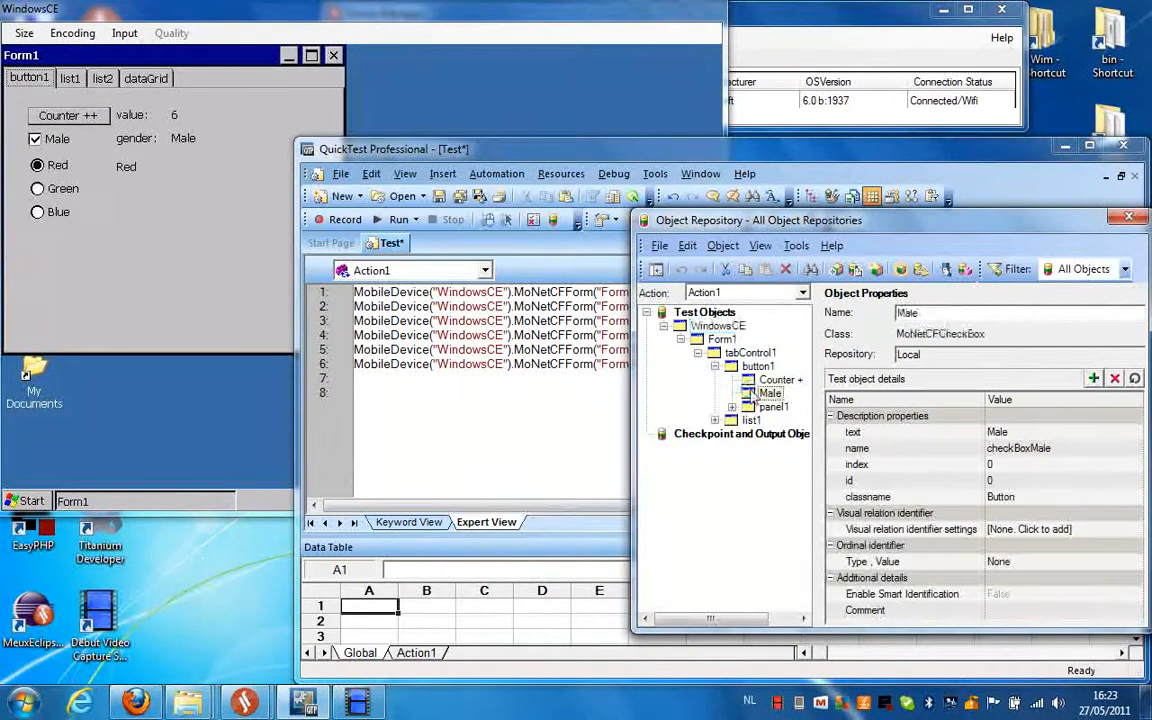
pyautogui.click(770, 392)
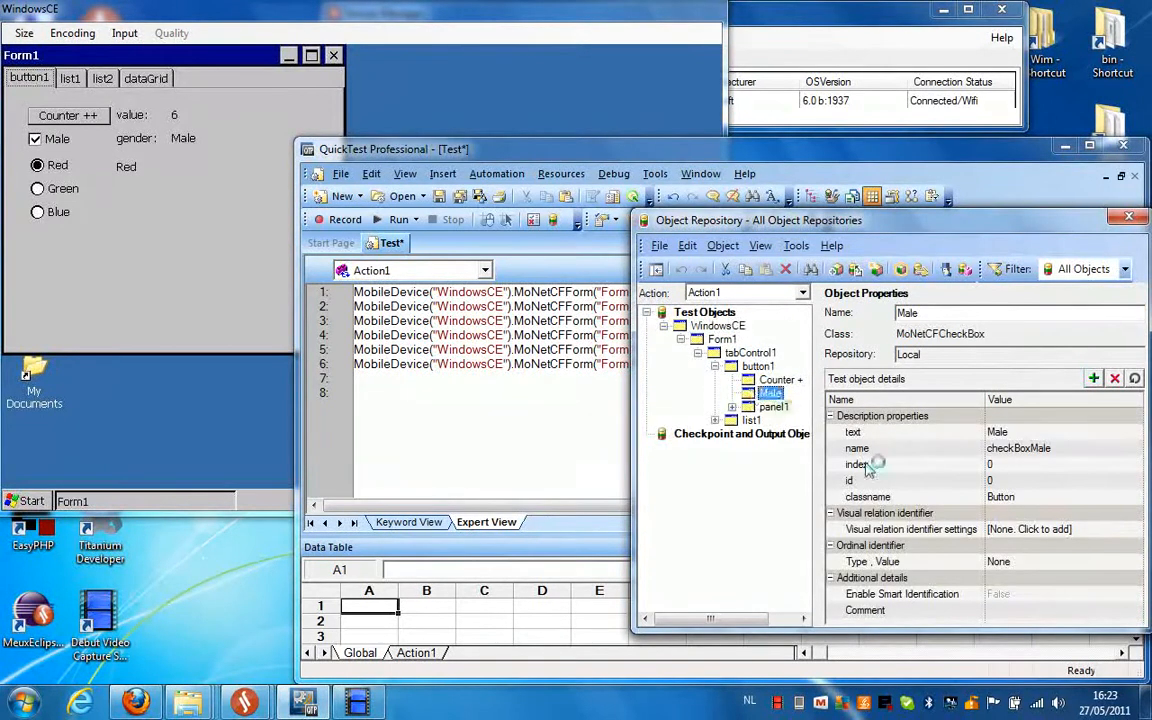
pyautogui.moveTo(930, 444)
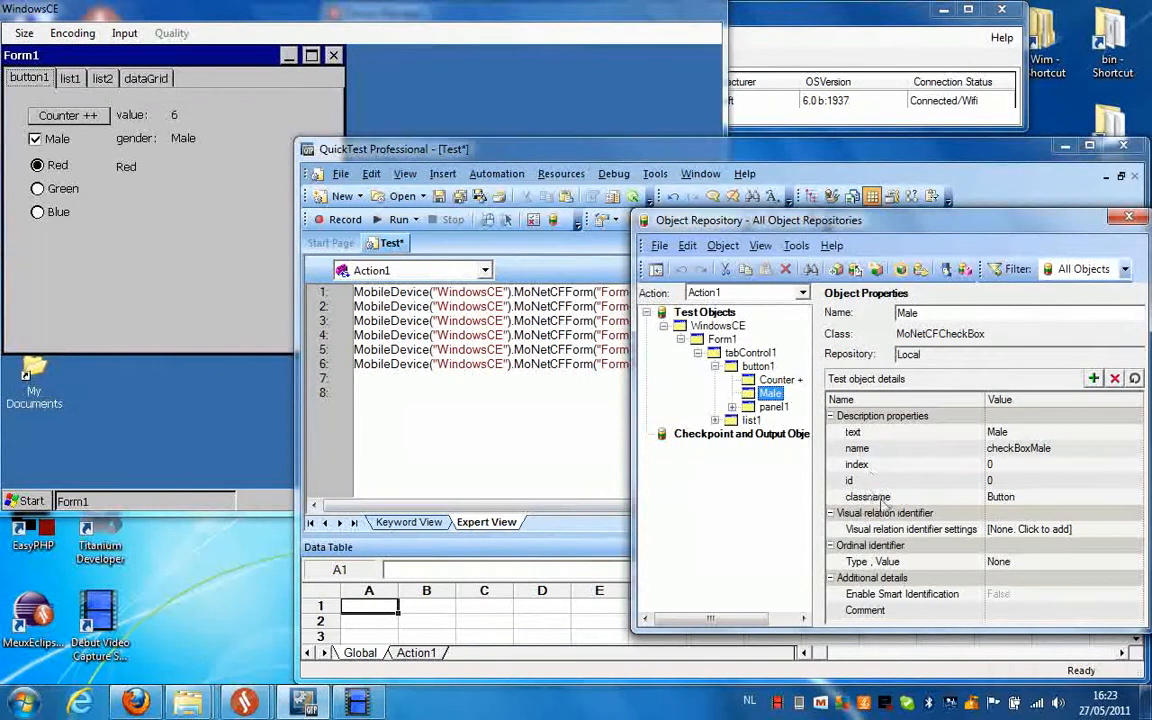
pyautogui.moveTo(964, 480)
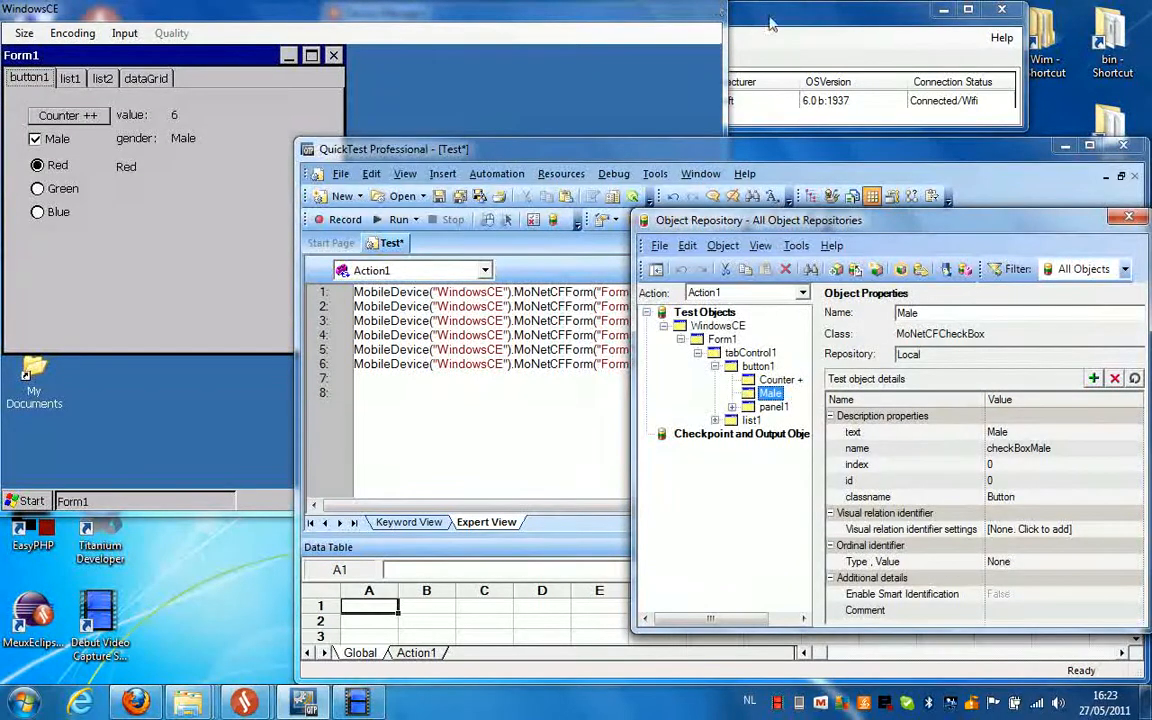
pyautogui.click(776, 14)
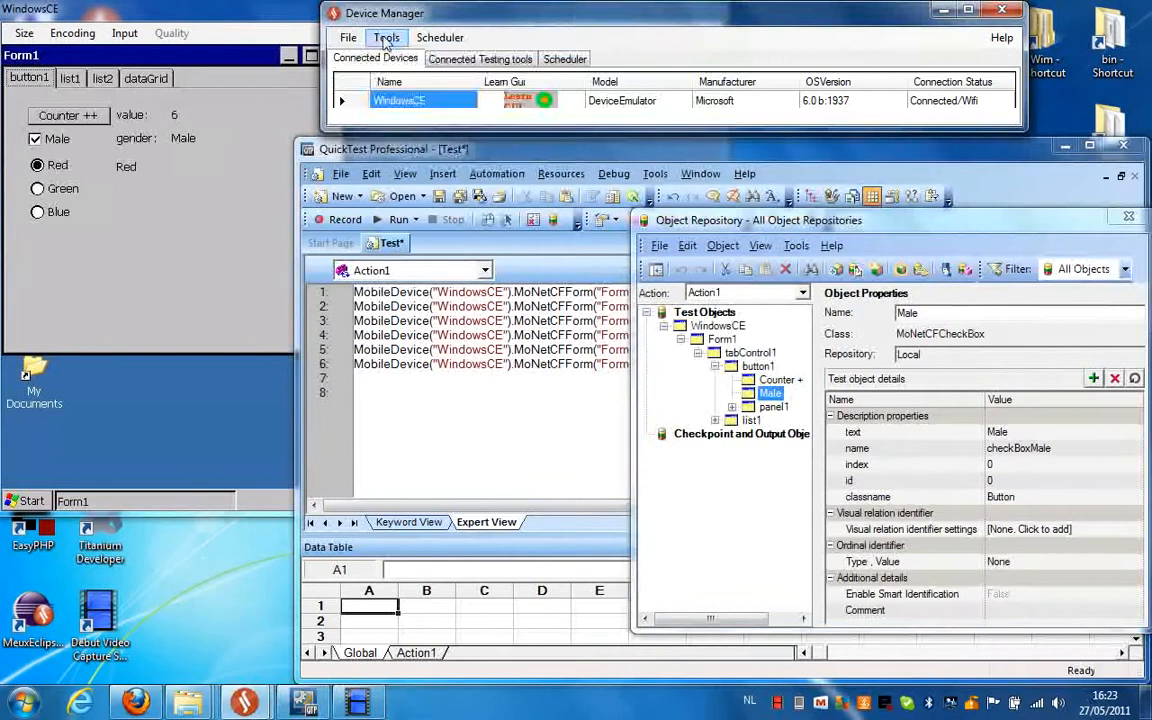
pyautogui.moveTo(478, 84)
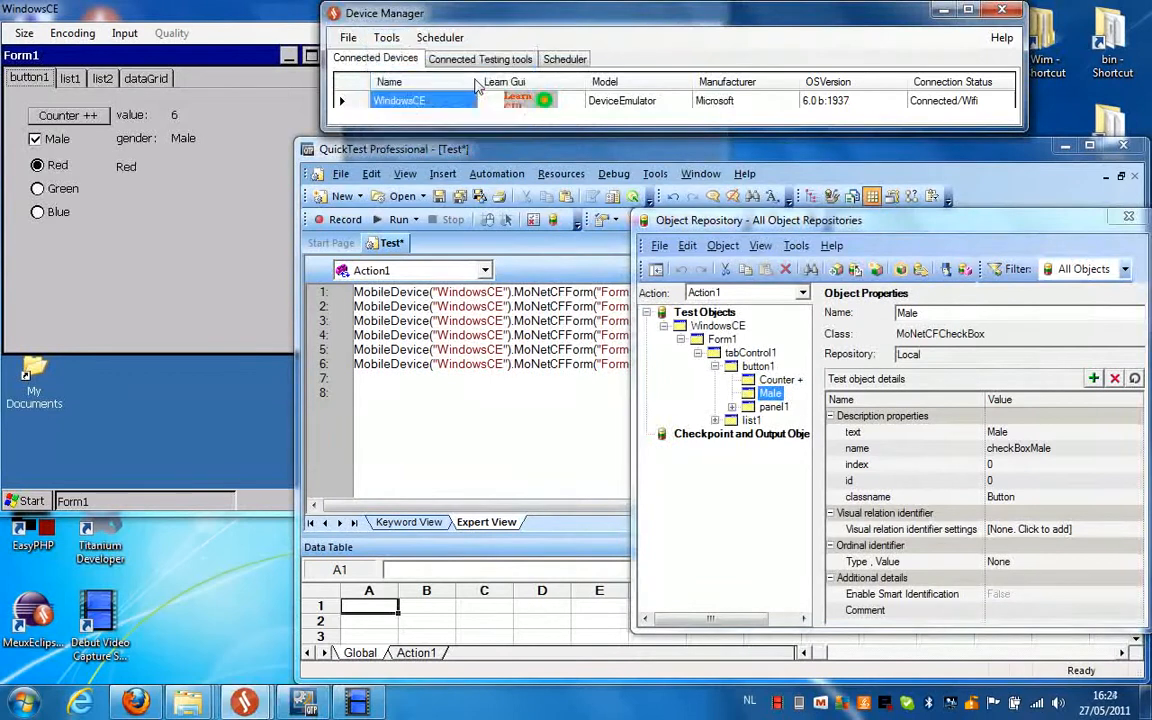
# Step: In Object Identification, select the Net environment and the MoNetCFCheckBox class
pyautogui.click(396, 146)
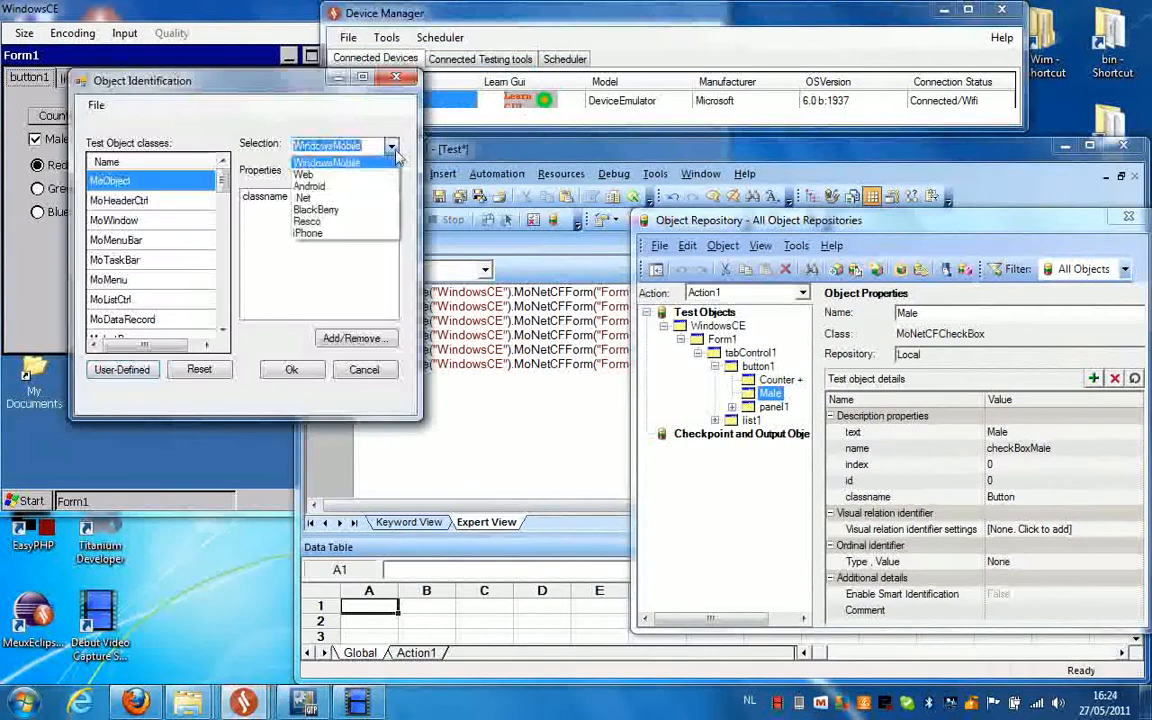
pyautogui.click(308, 198)
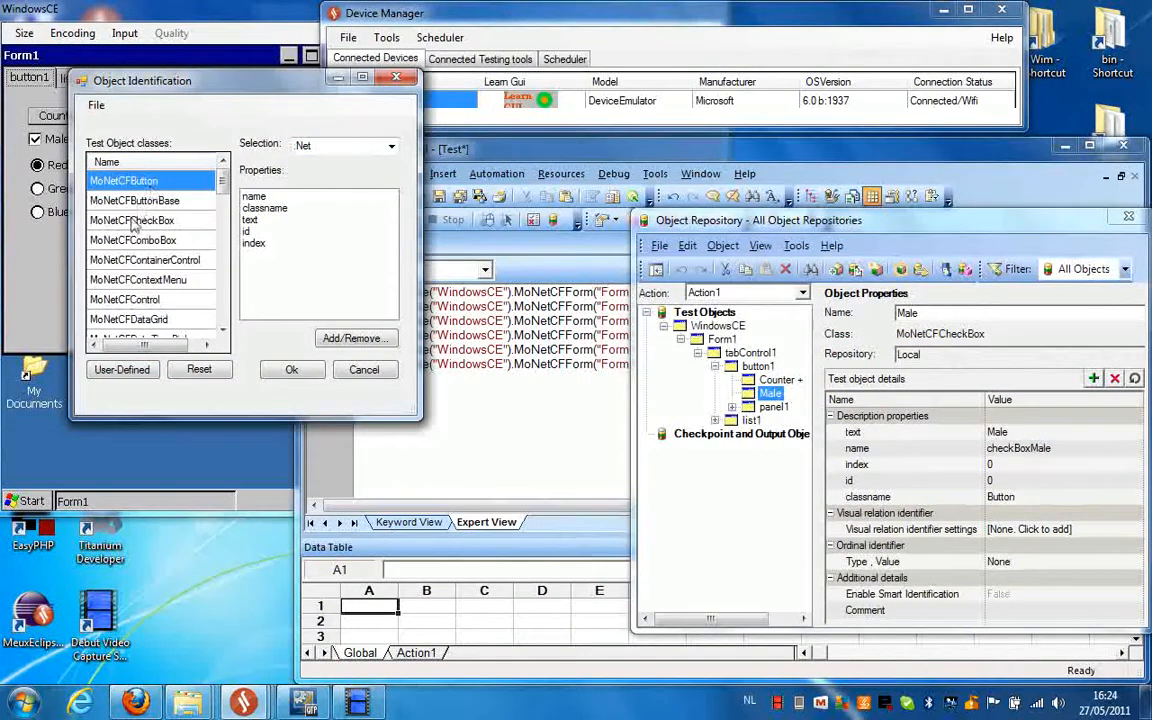
pyautogui.click(132, 220)
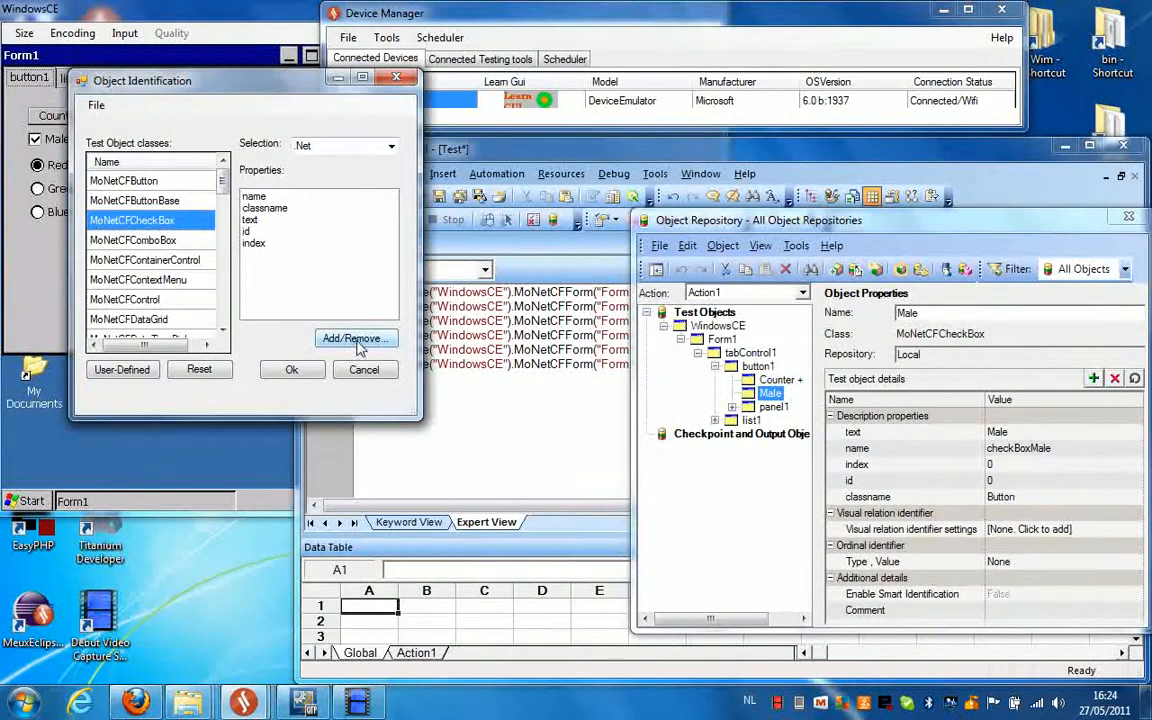
# Step: Review the Add/Remove list of identification properties available for the checkbox class
pyautogui.click(354, 338)
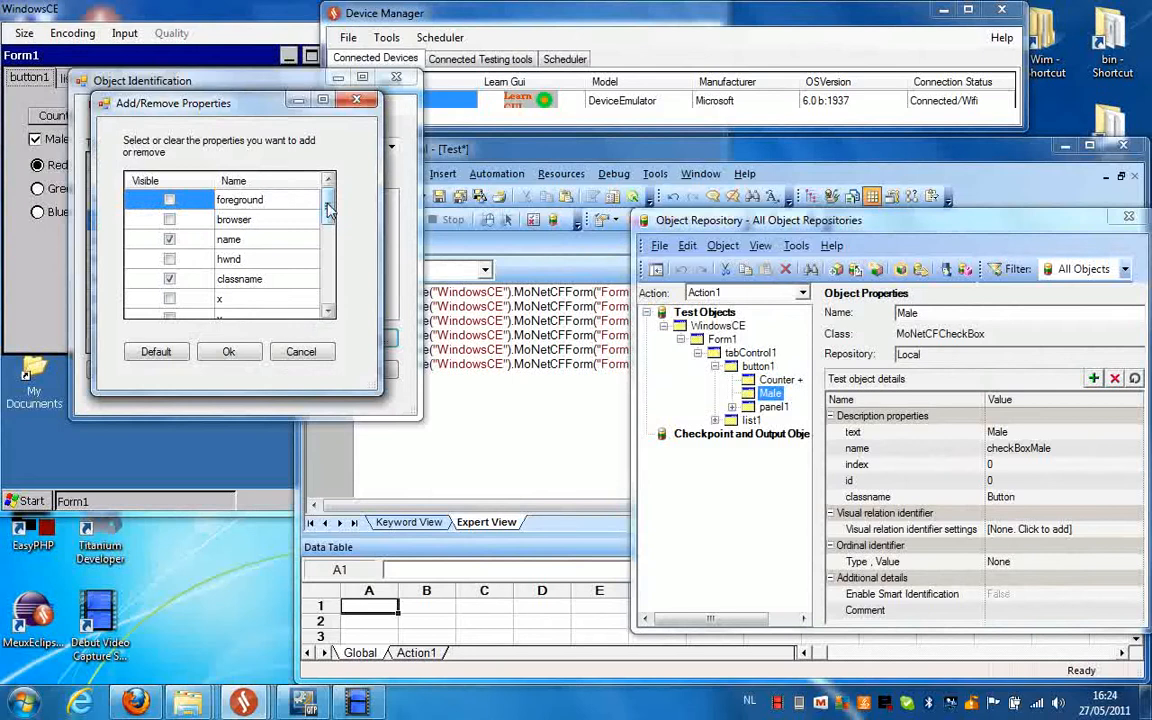
pyautogui.scroll(-3)
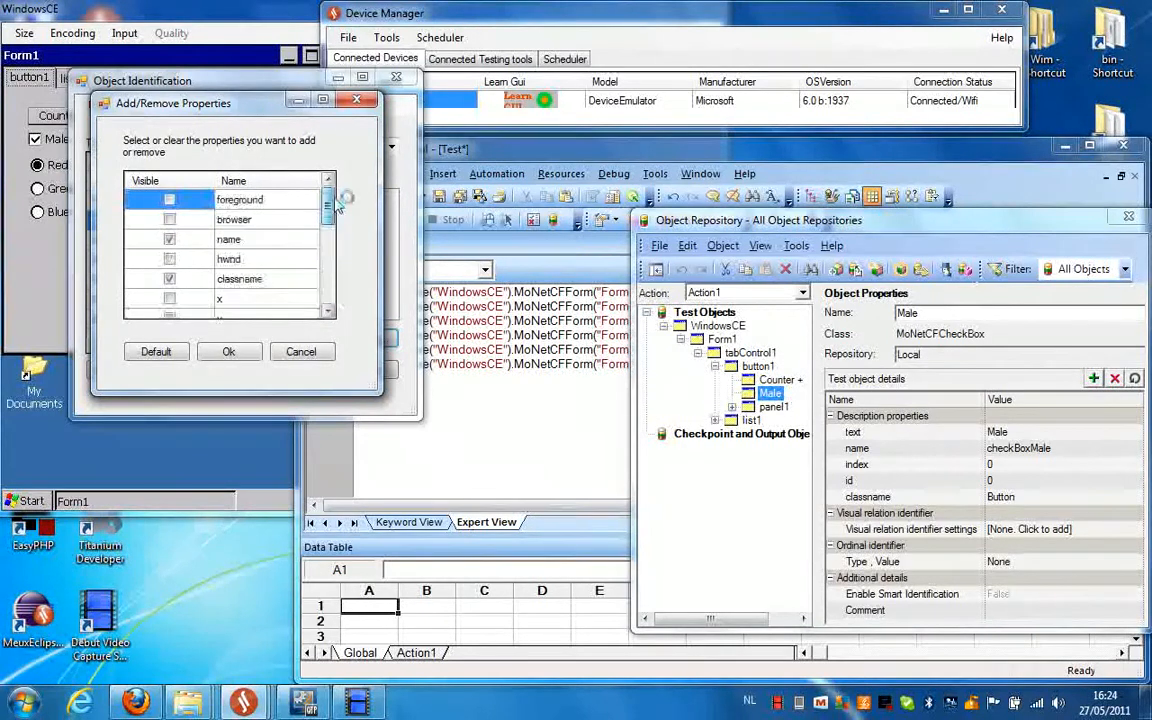
pyautogui.click(300, 352)
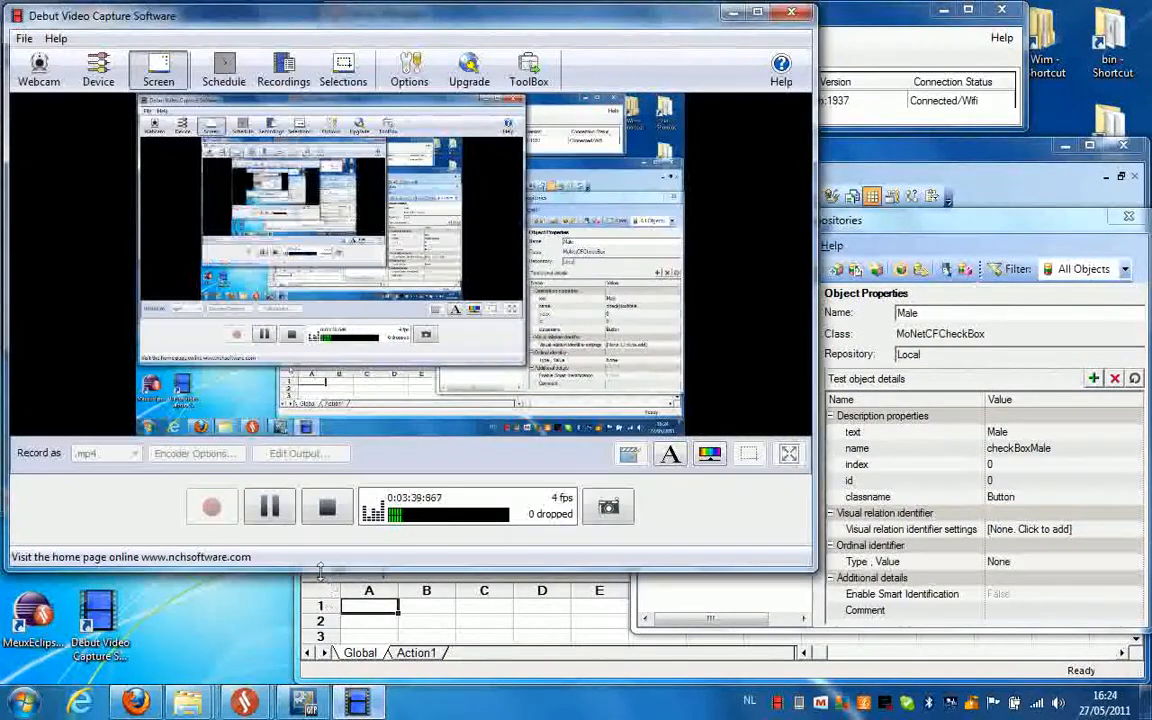
pyautogui.moveTo(328, 508)
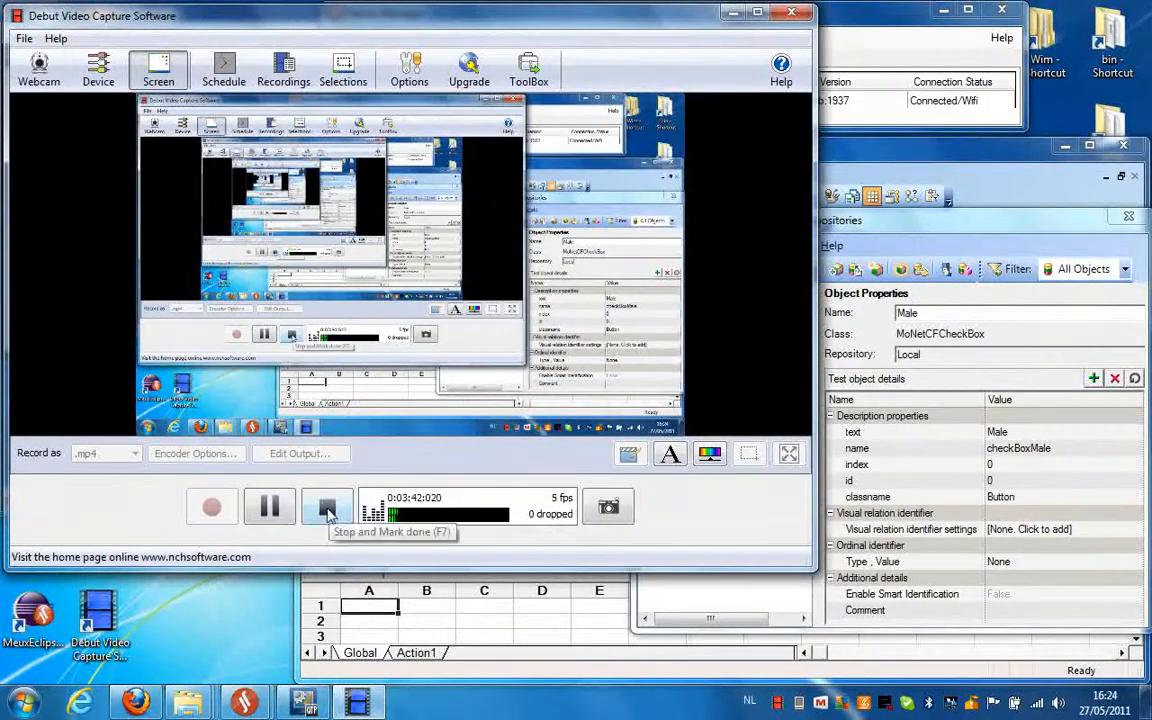